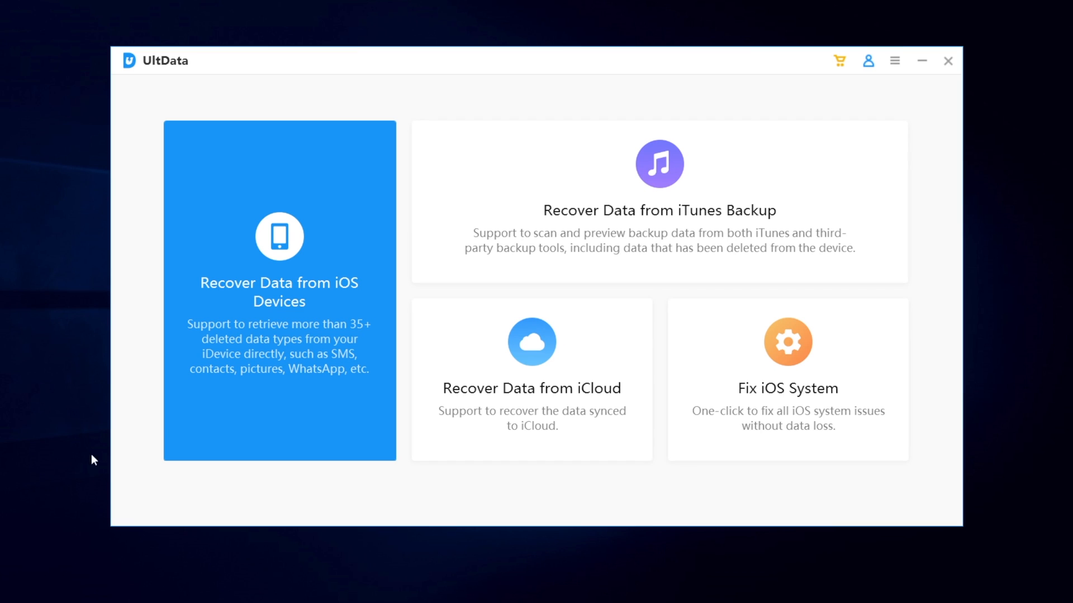
mouse_move(234, 387)
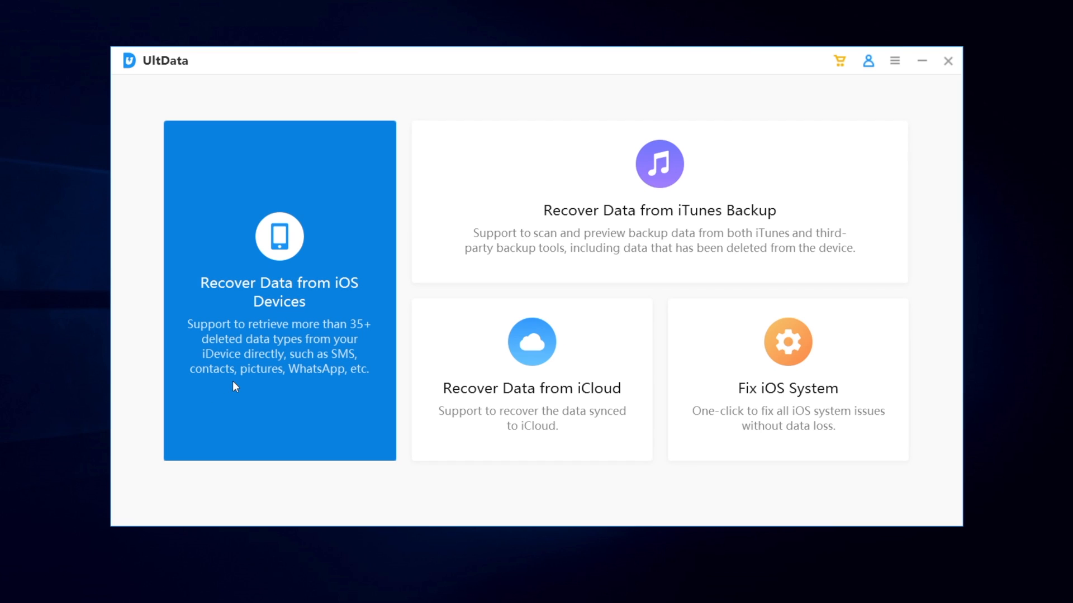
- Choose Recover Data from iOS Devices, deselect Third-party App and System Data, keep only Photos, and proceed
click(278, 291)
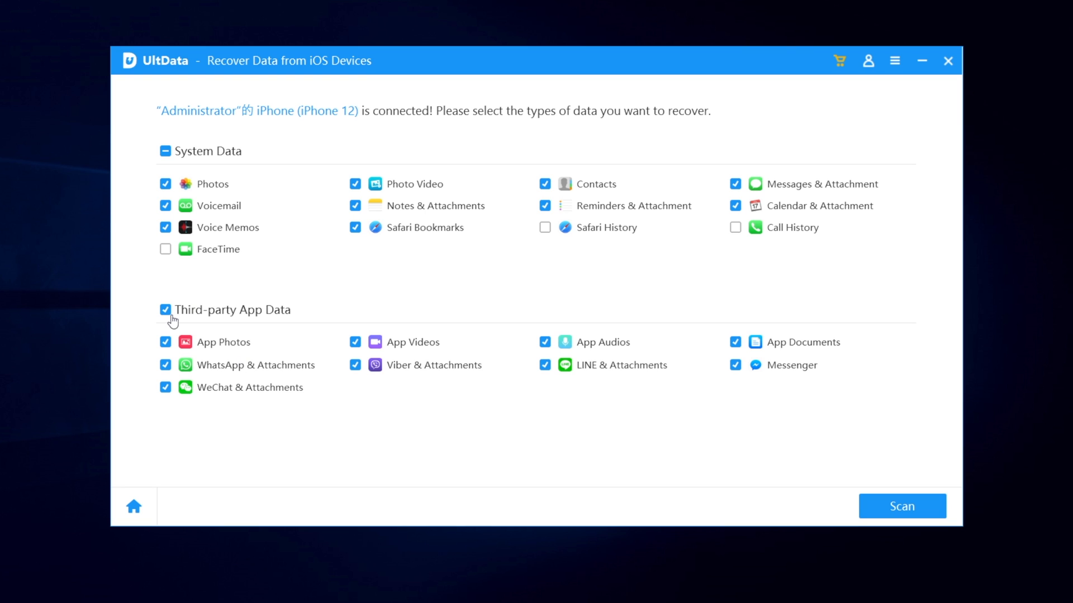
click(165, 309)
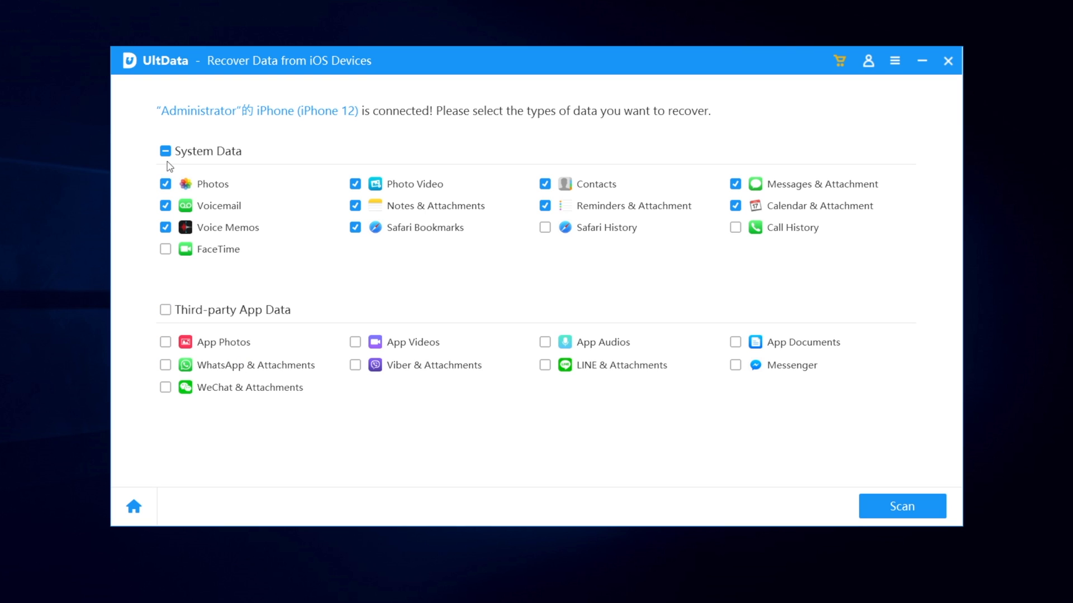
click(166, 151)
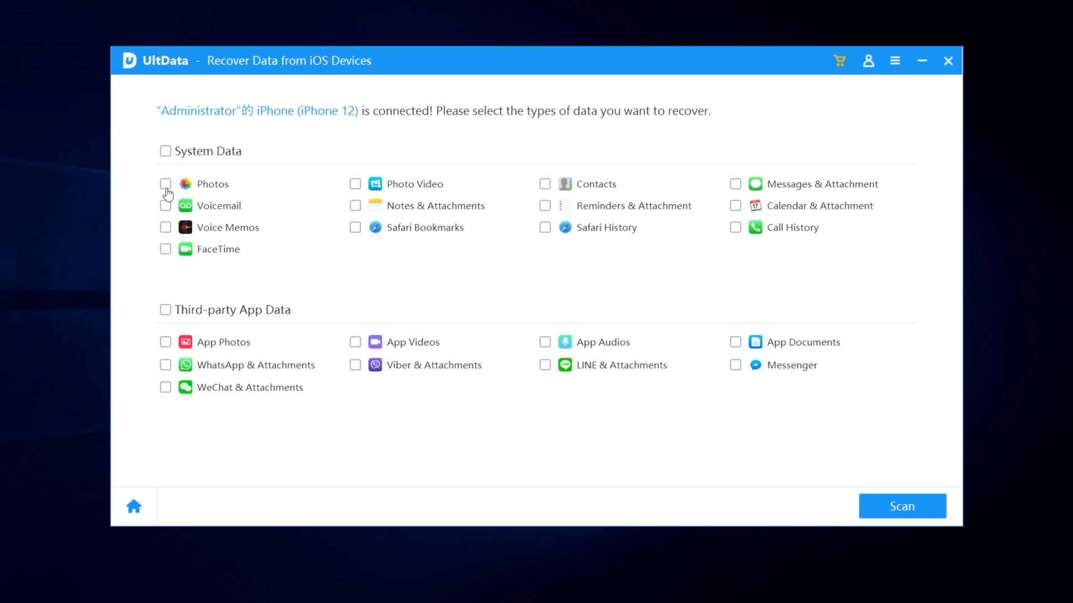
click(165, 183)
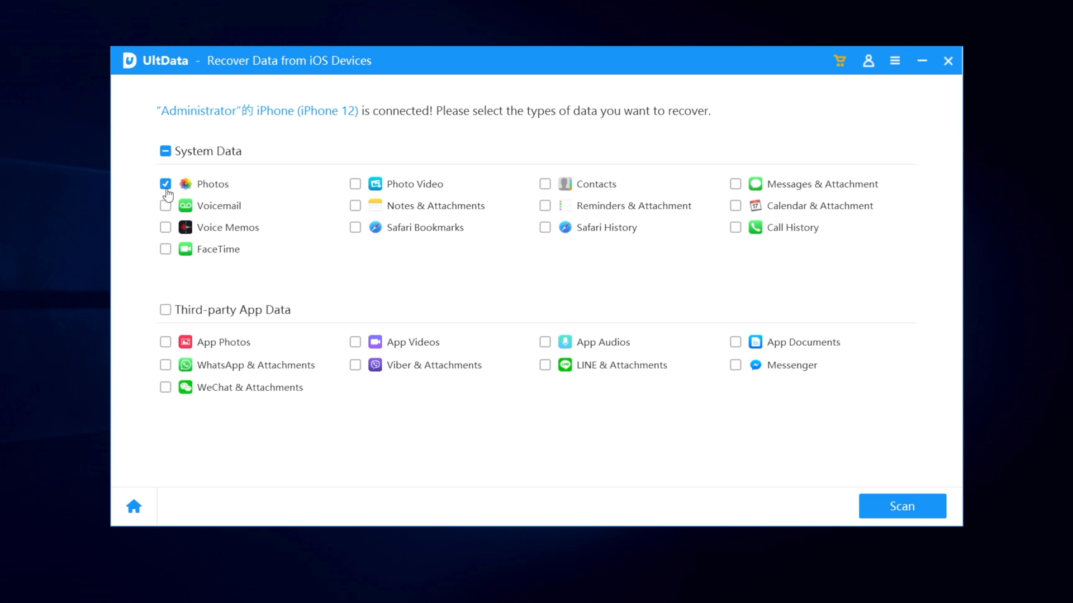
click(902, 506)
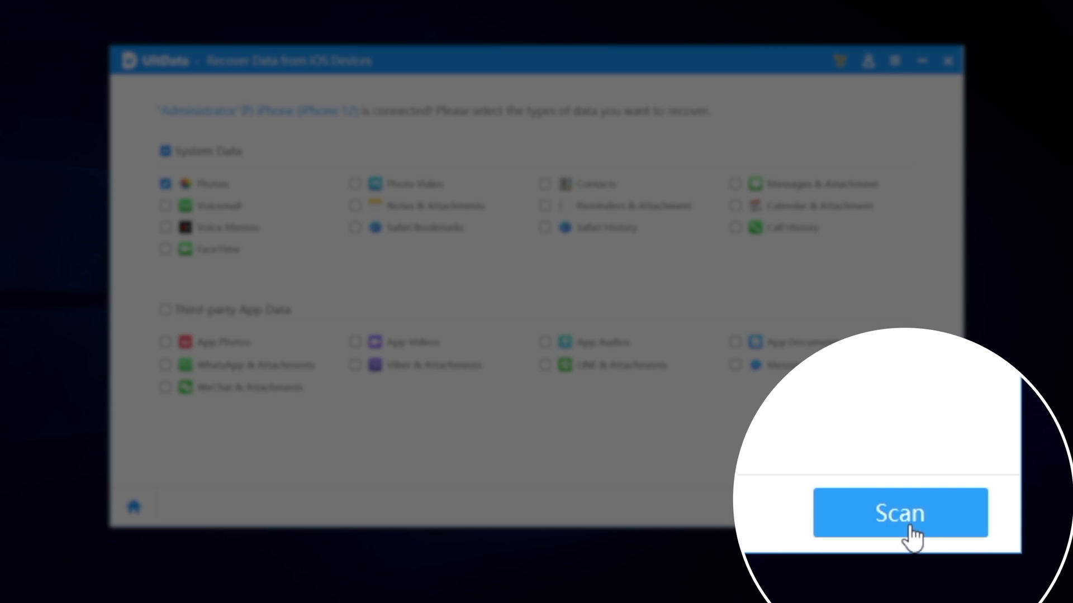
- Scan the connected iPhone so the single deleted succulent photo is listed for recovery
click(901, 513)
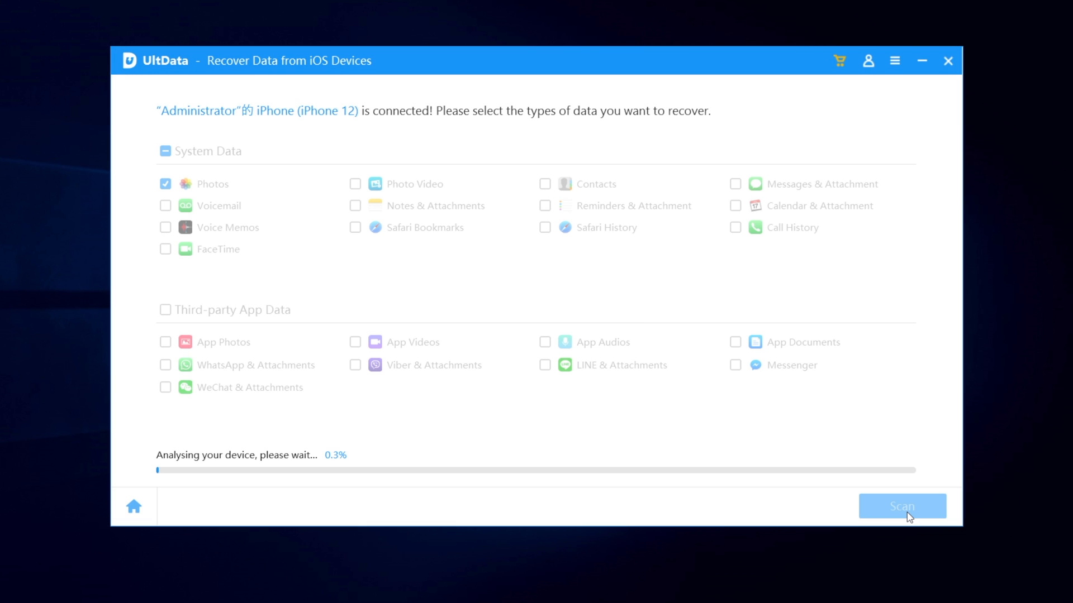
click(901, 506)
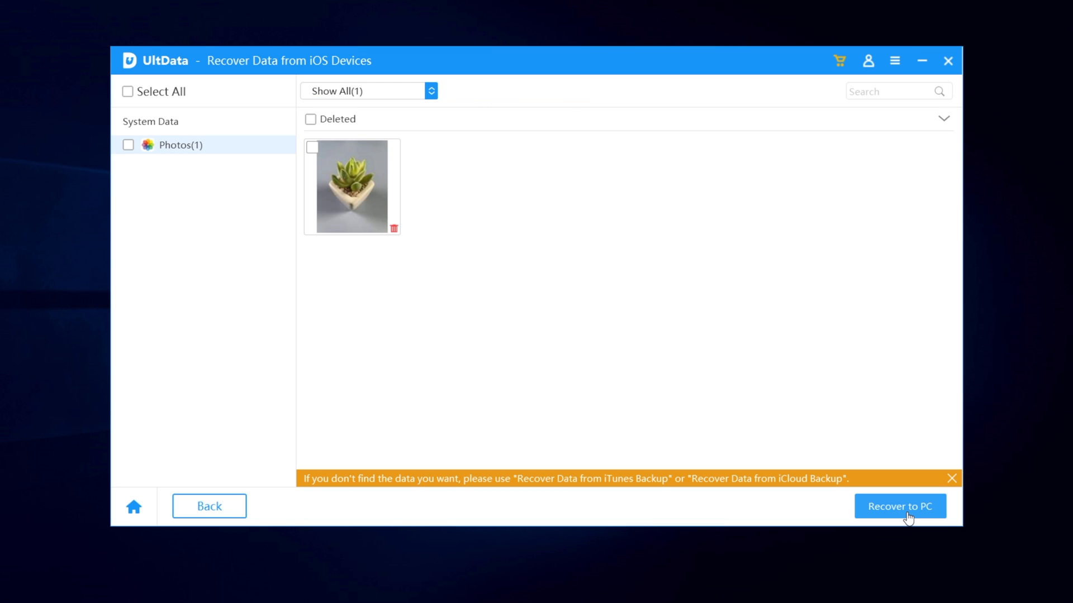
mouse_move(501, 278)
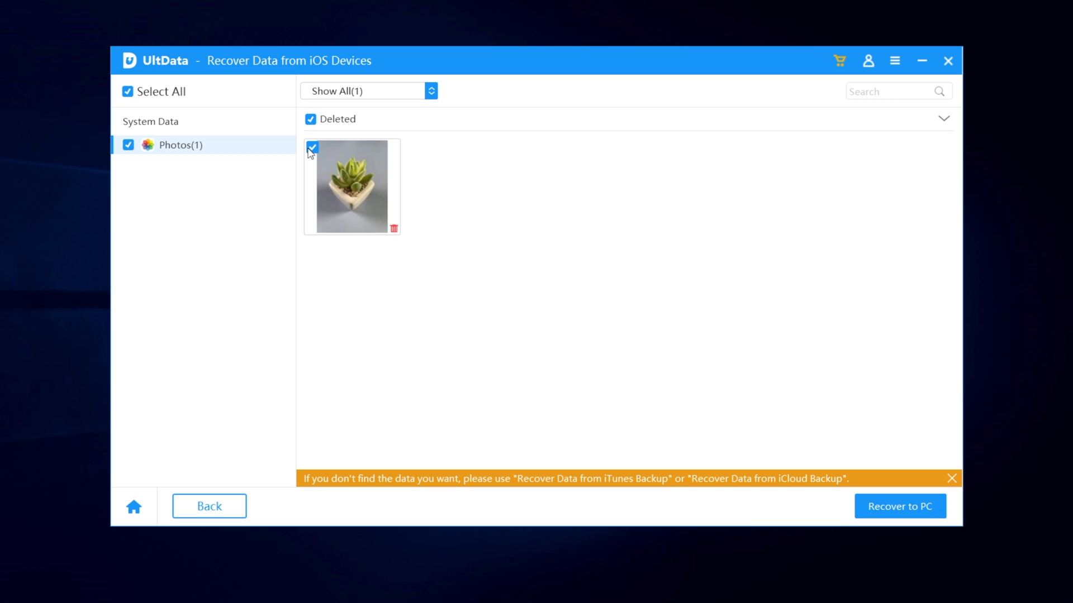
mouse_move(893, 476)
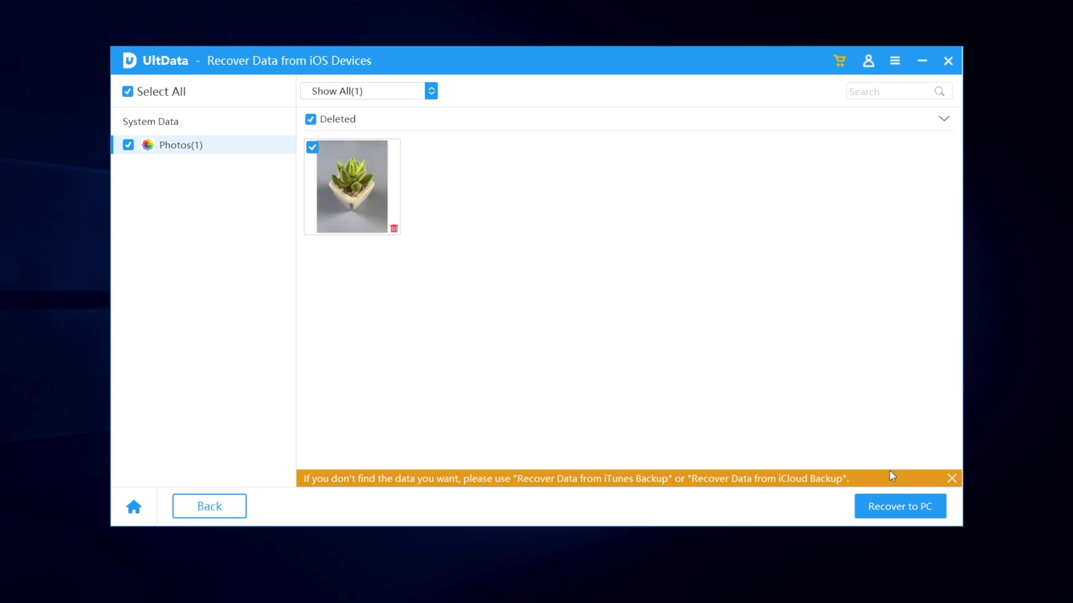
mouse_move(897, 526)
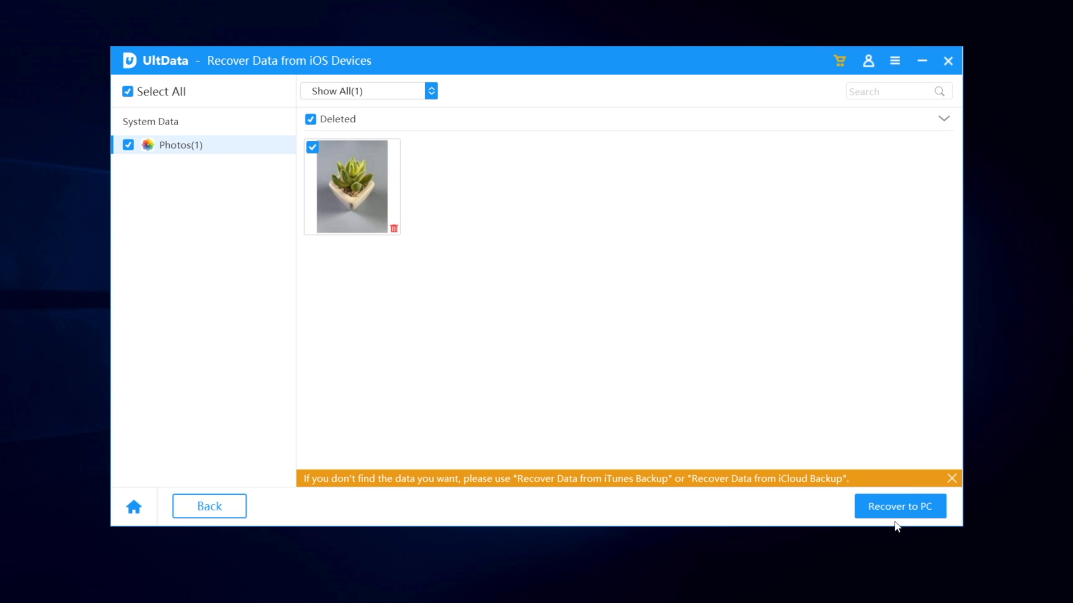
- Recover the selected photo to the Desktop and view IMG_0047 in the recovered Photos folder
click(899, 506)
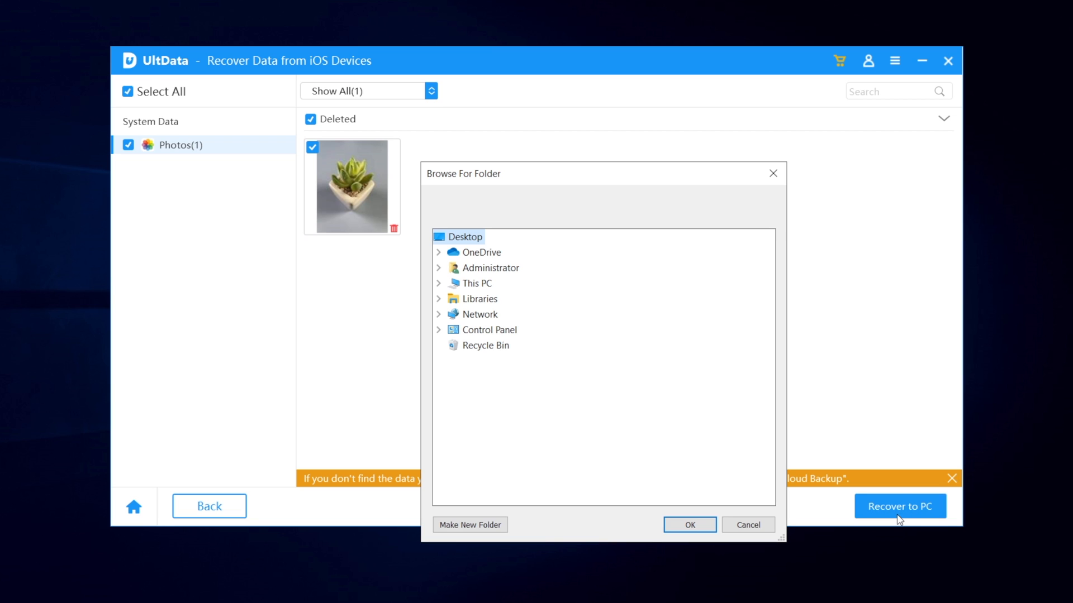
click(689, 525)
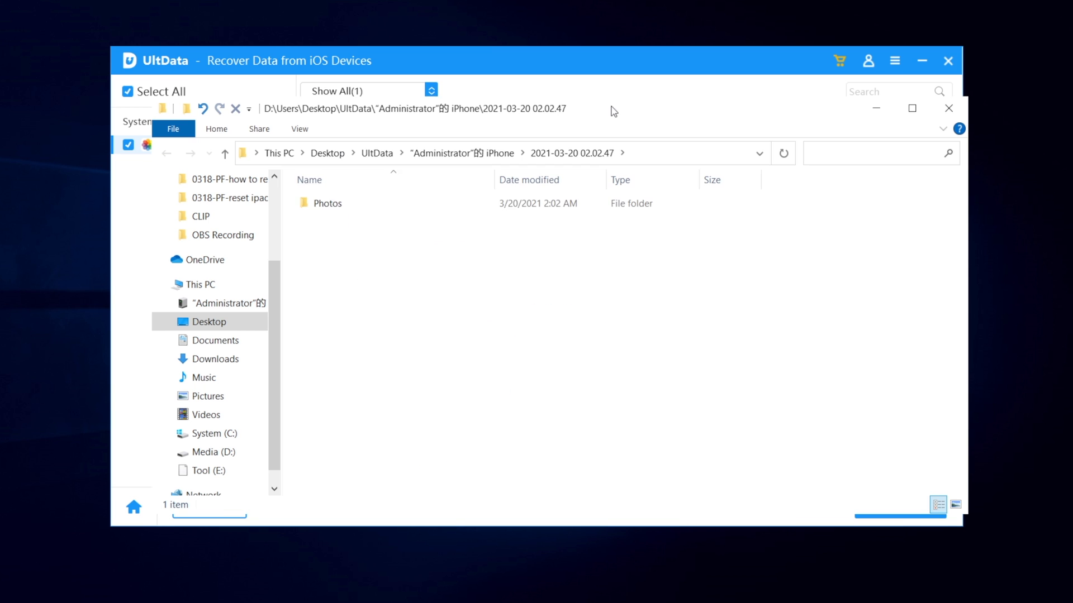
double_click(327, 203)
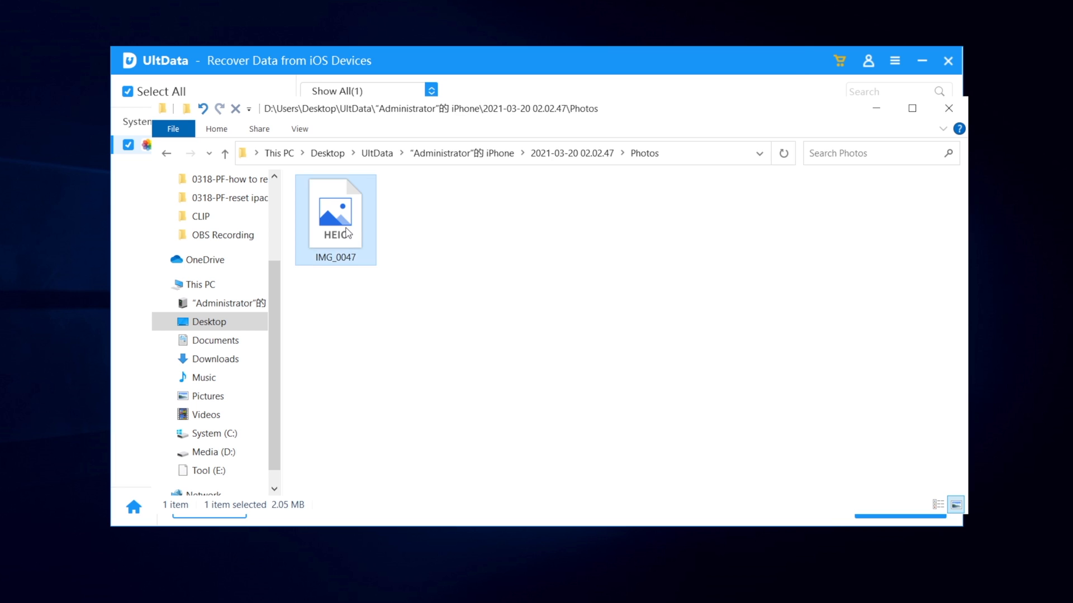
double_click(335, 212)
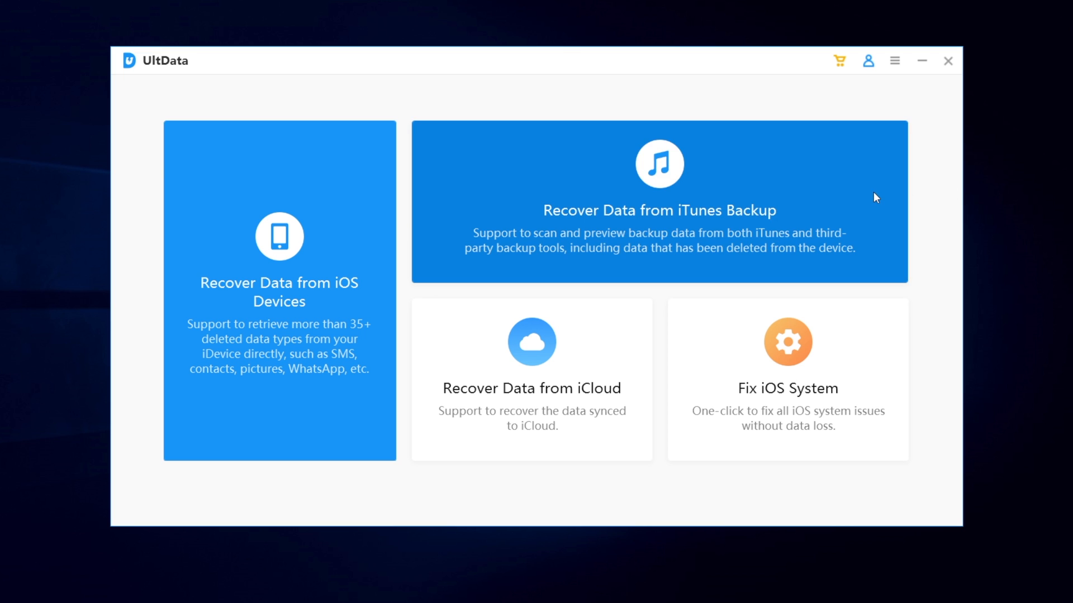
- Scan the 2021-03-20 iPhone 12 iTunes backup for Photos only and preview the recovered plant photo
click(659, 201)
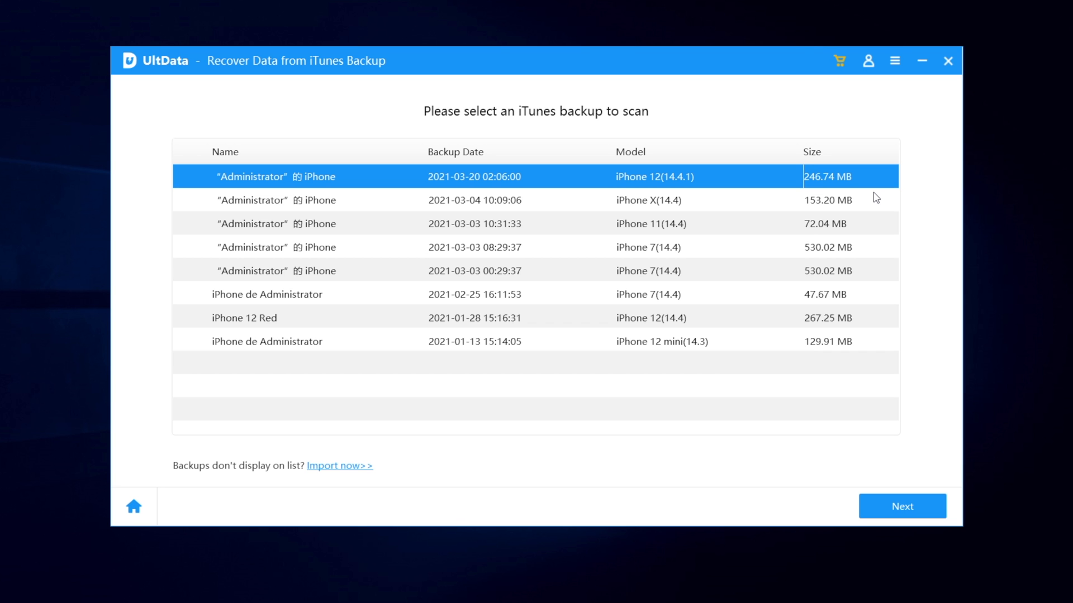
mouse_move(901, 506)
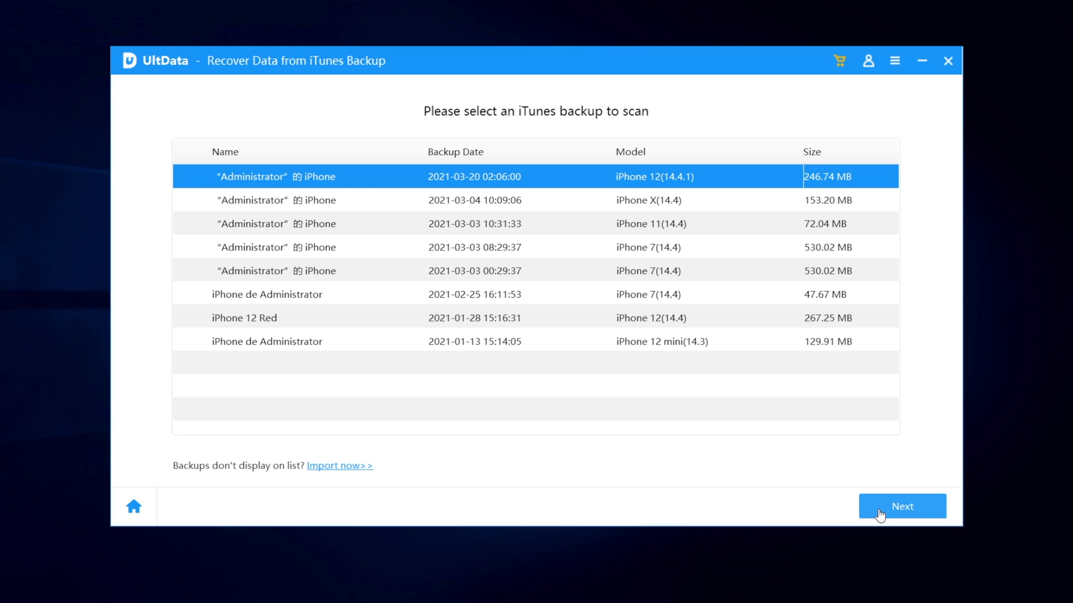
click(900, 507)
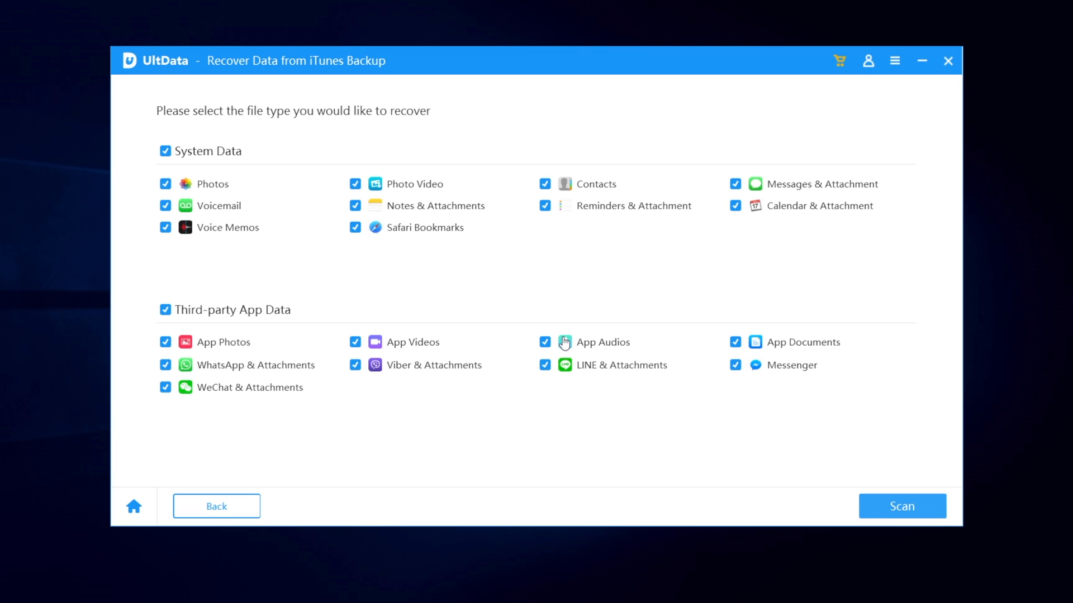
click(165, 310)
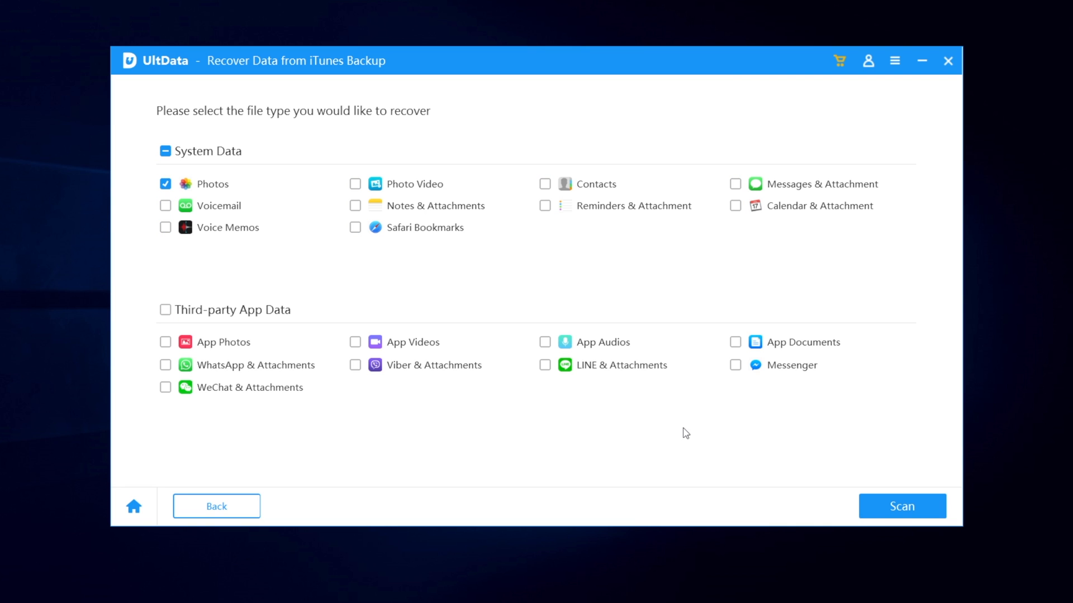
click(902, 506)
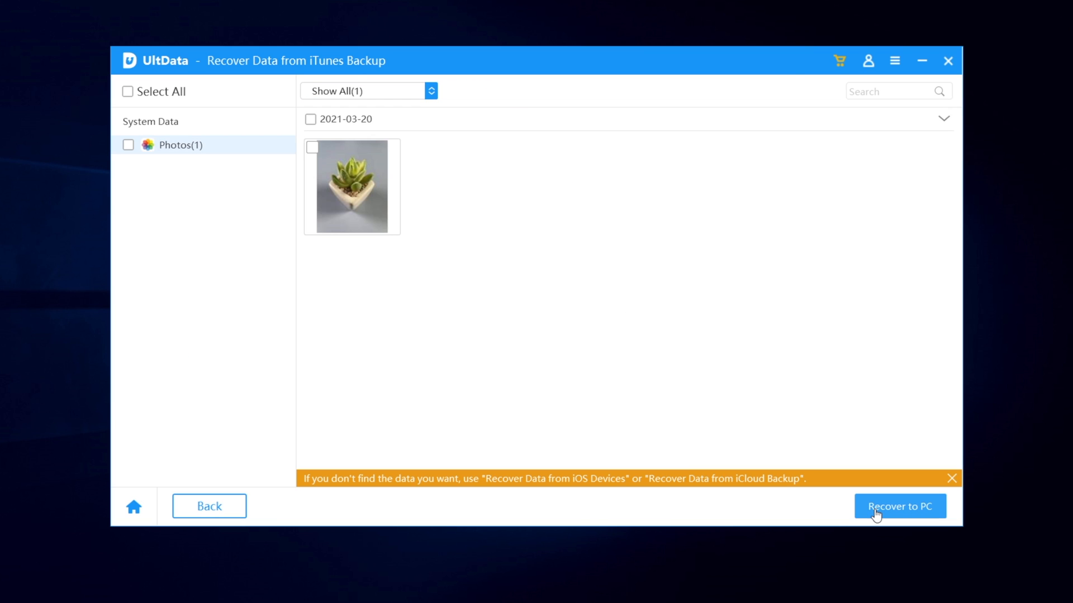
mouse_move(352, 186)
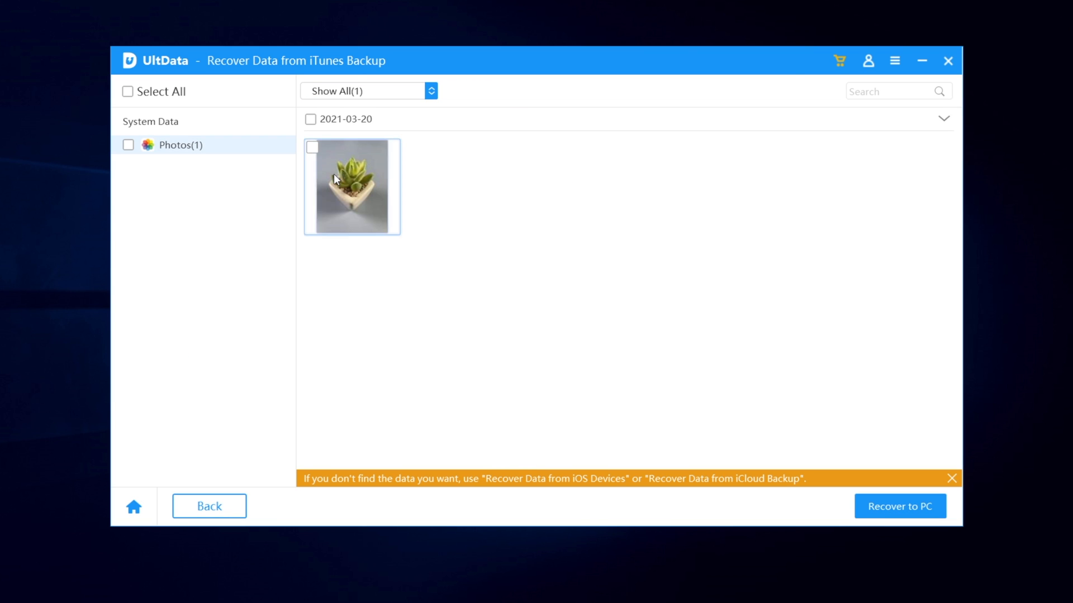
double_click(352, 186)
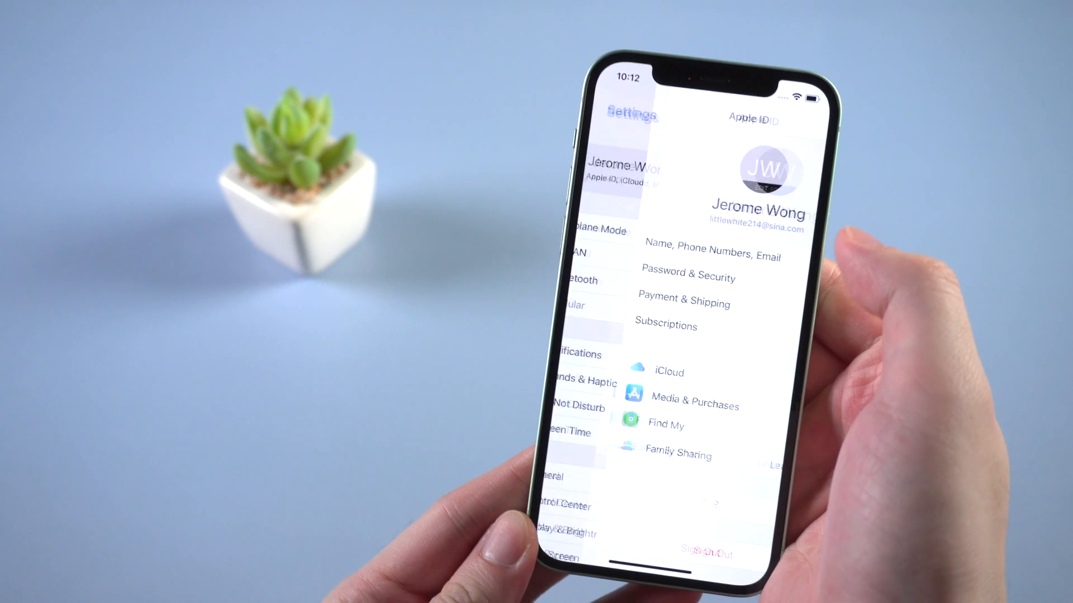
click(668, 372)
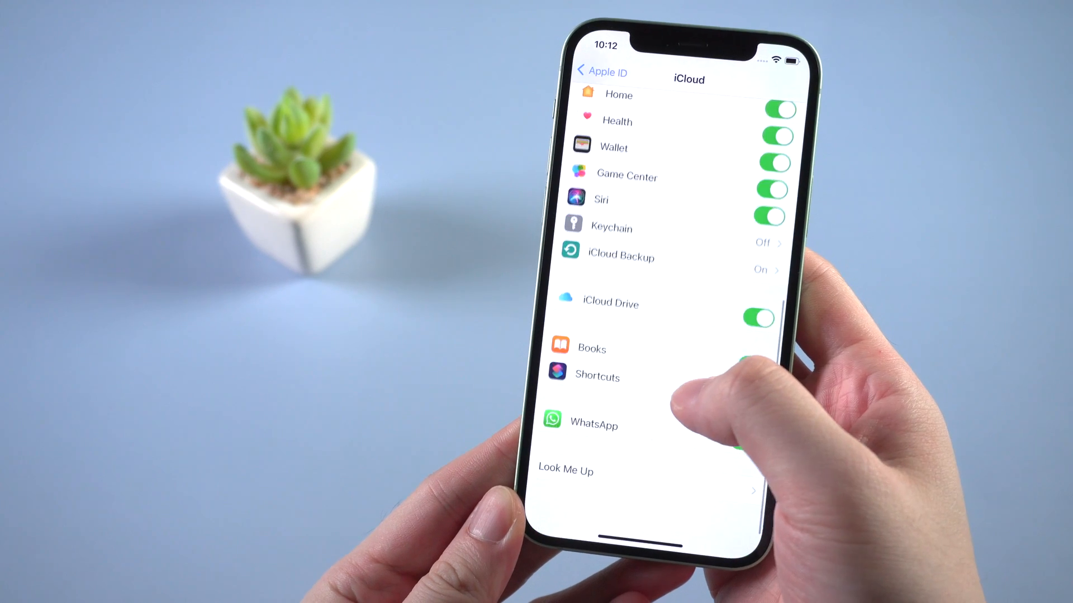
click(620, 256)
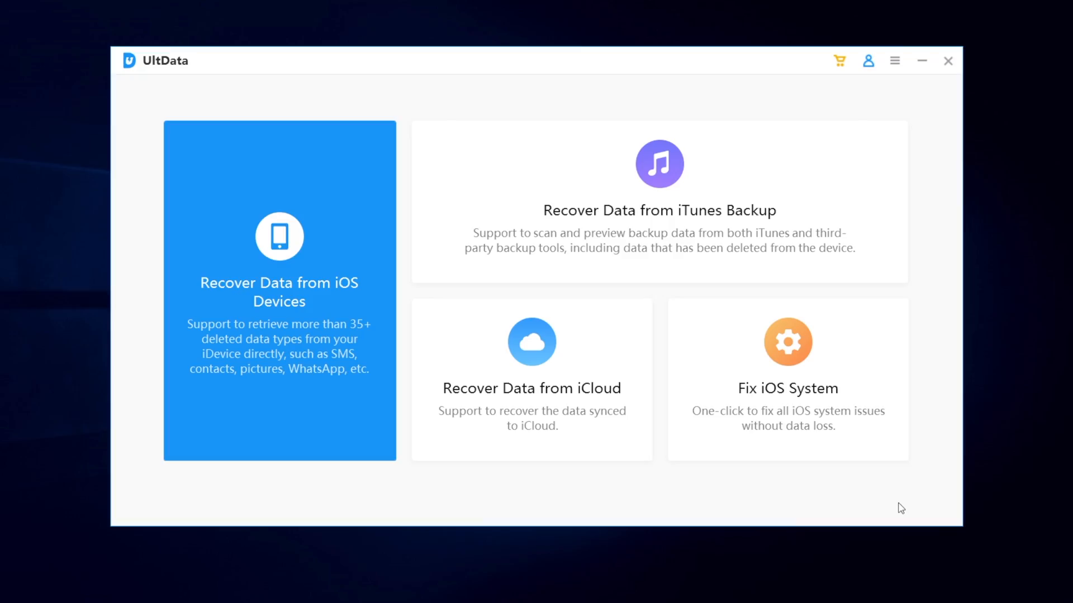
mouse_move(598, 467)
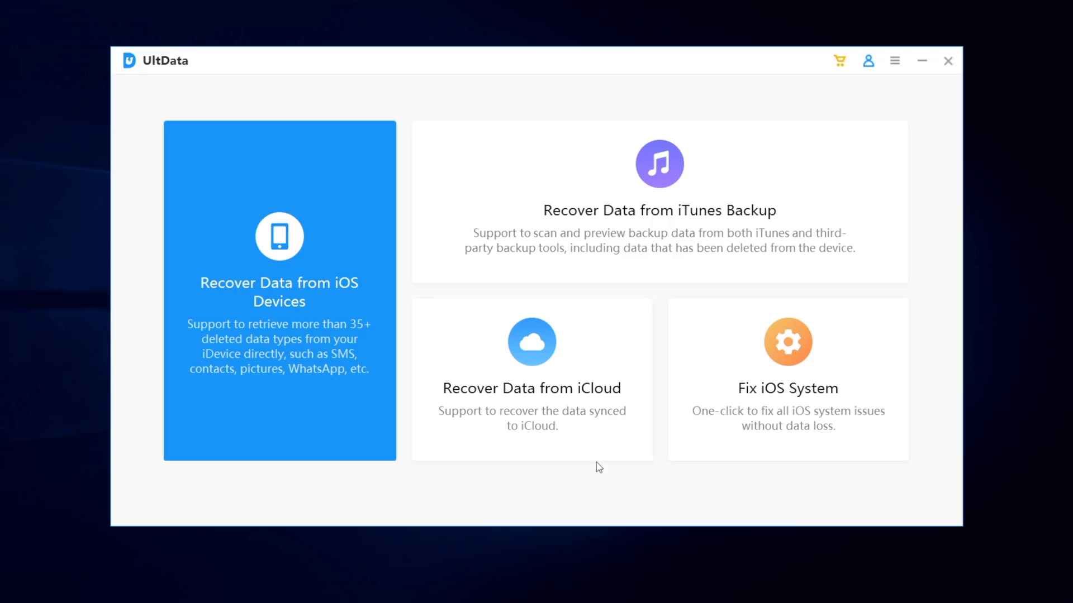
- Sign in to iCloud via Recover Data from iCloud and download only the Photos data type
click(532, 379)
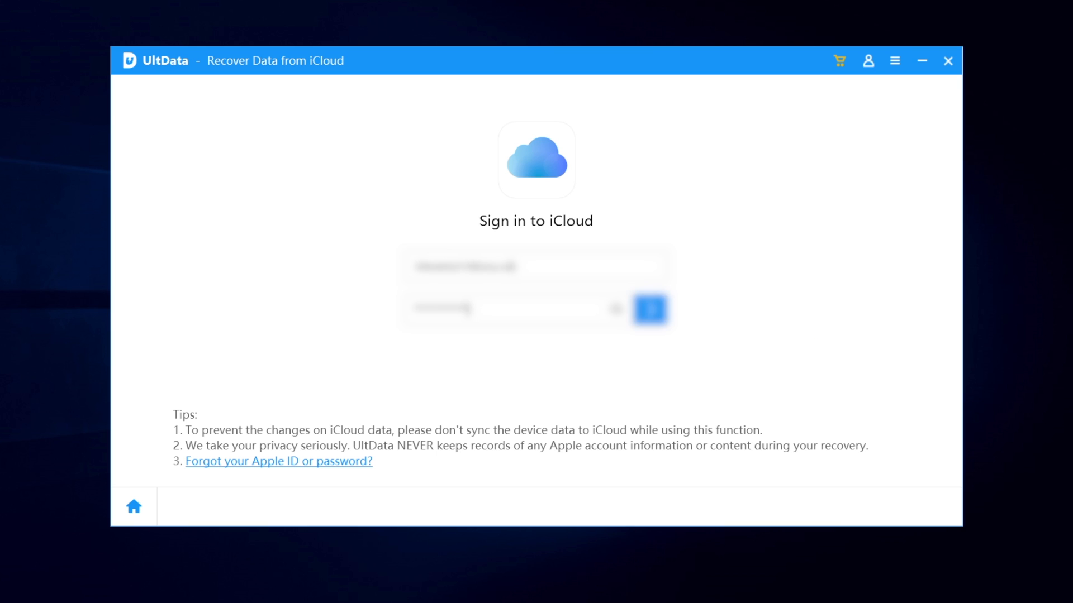
click(648, 309)
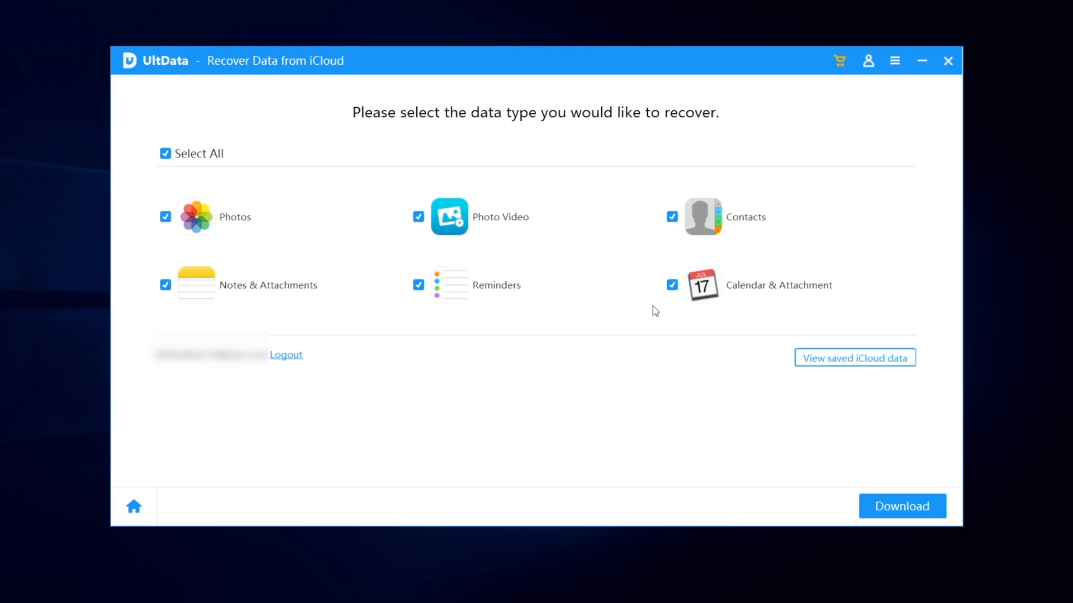
mouse_move(595, 295)
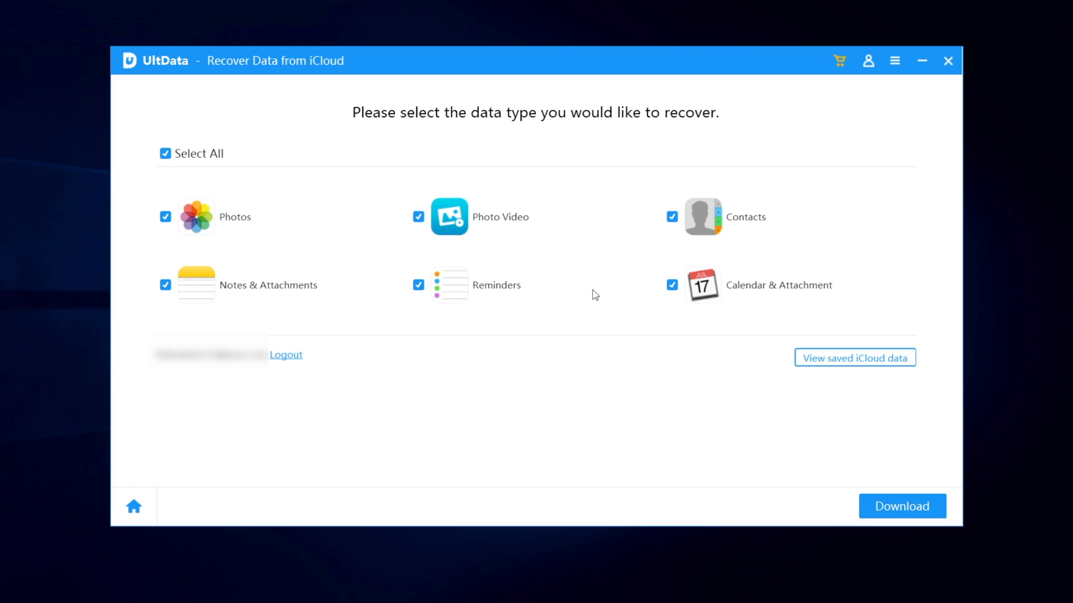
click(165, 153)
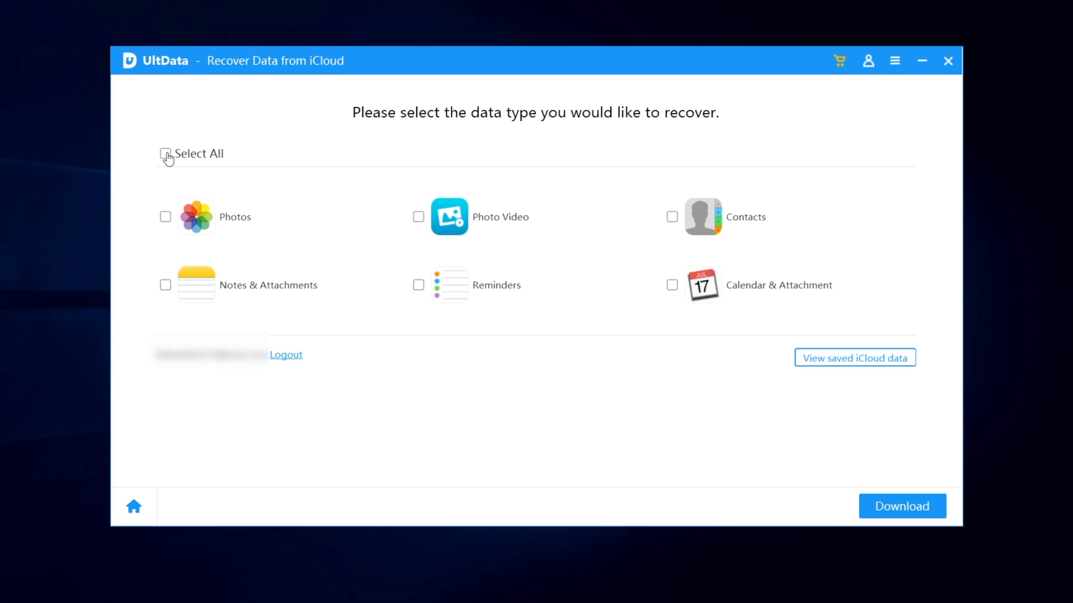
click(165, 217)
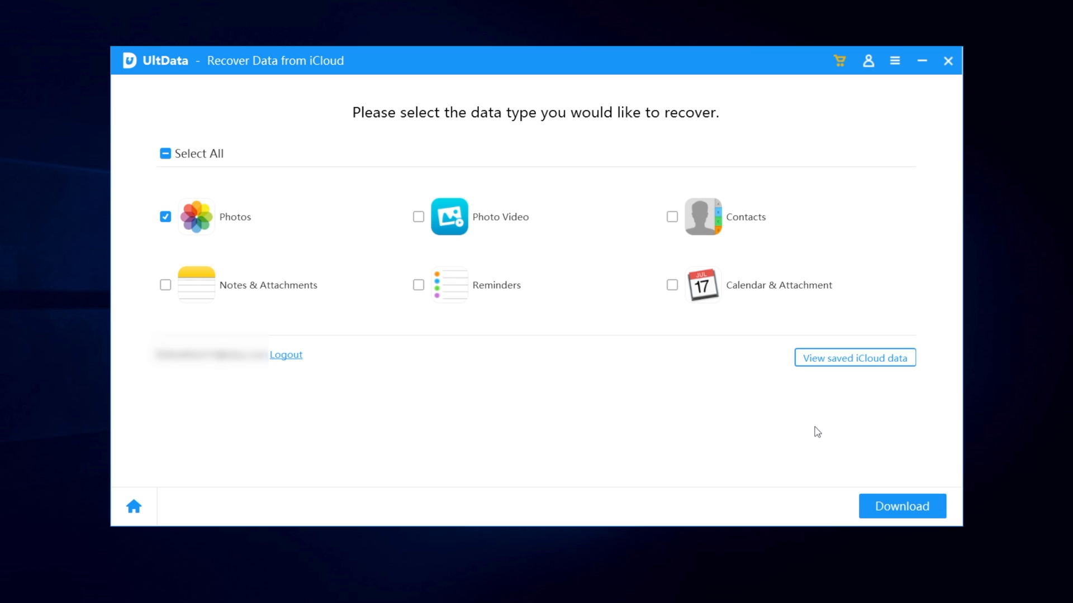
mouse_move(901, 506)
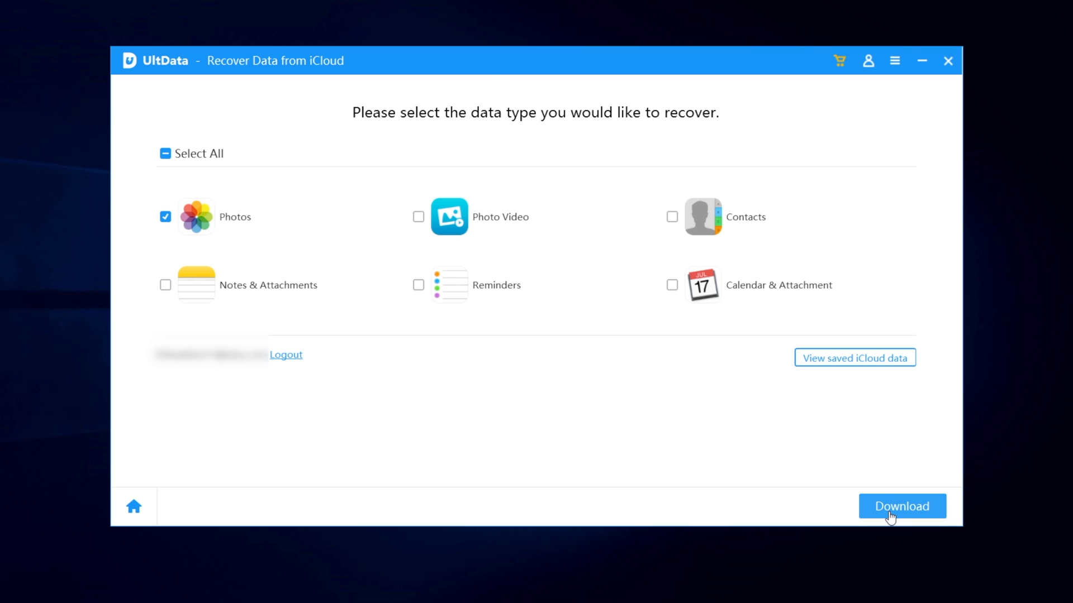
click(901, 506)
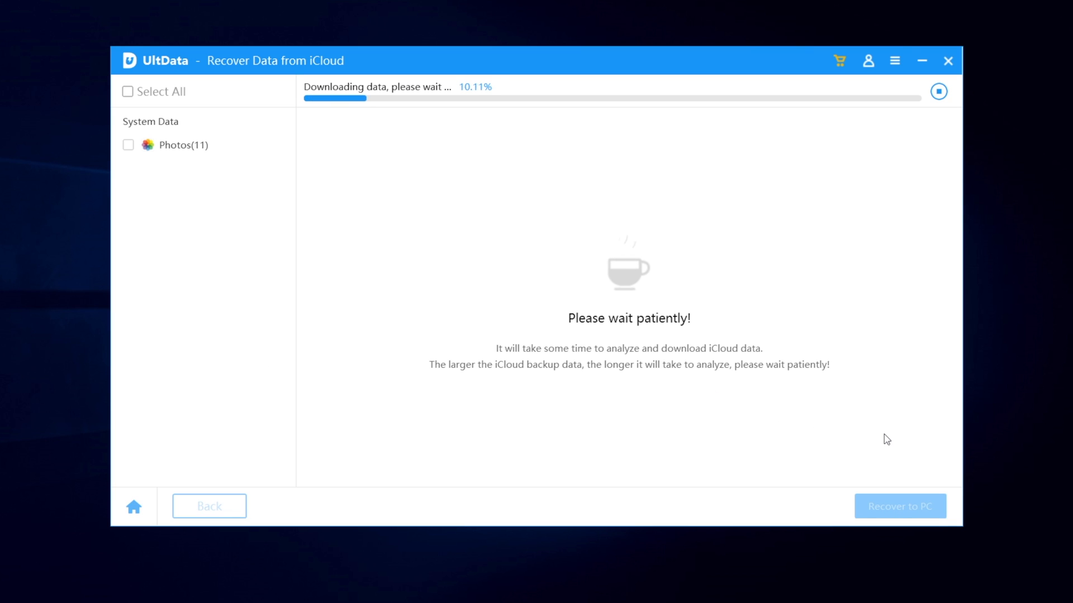